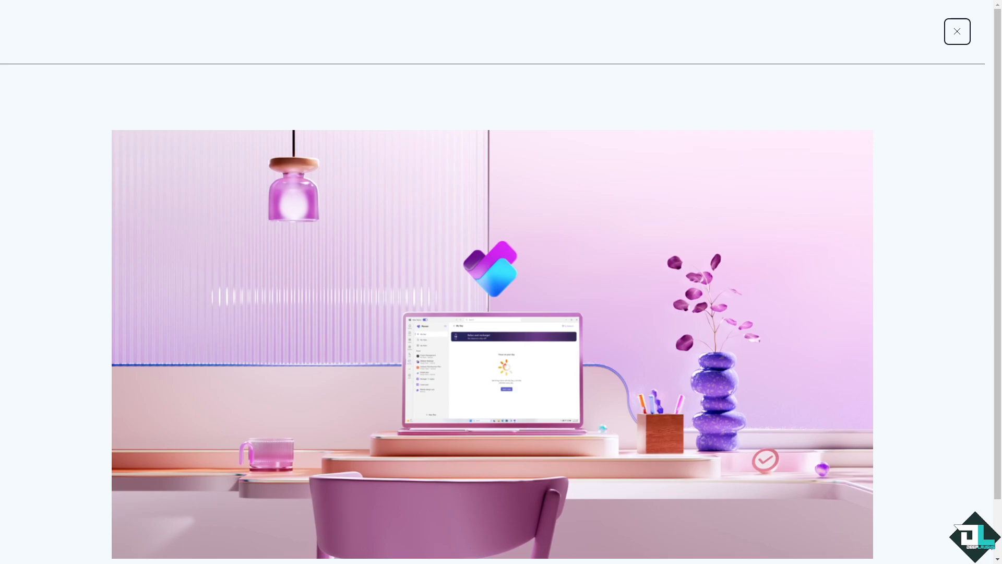
- Dismiss the intro video and launch the Planner web app with Try it free
click(956, 32)
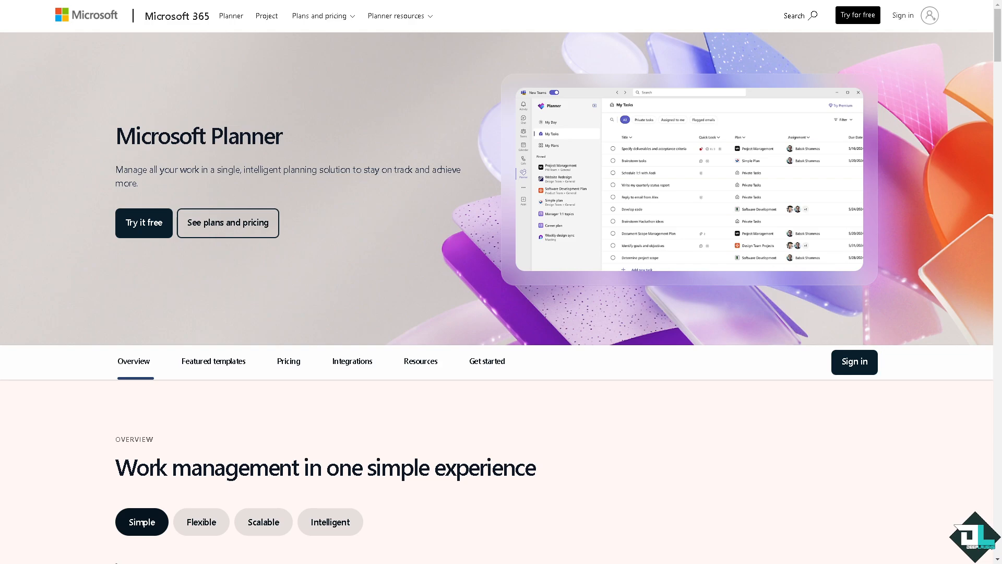
mouse_move(151, 228)
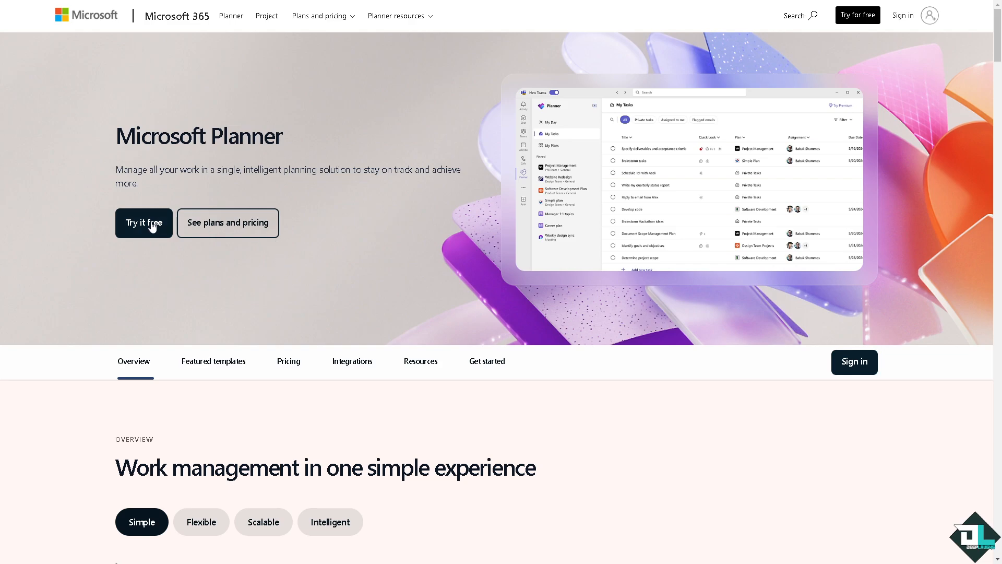
click(143, 223)
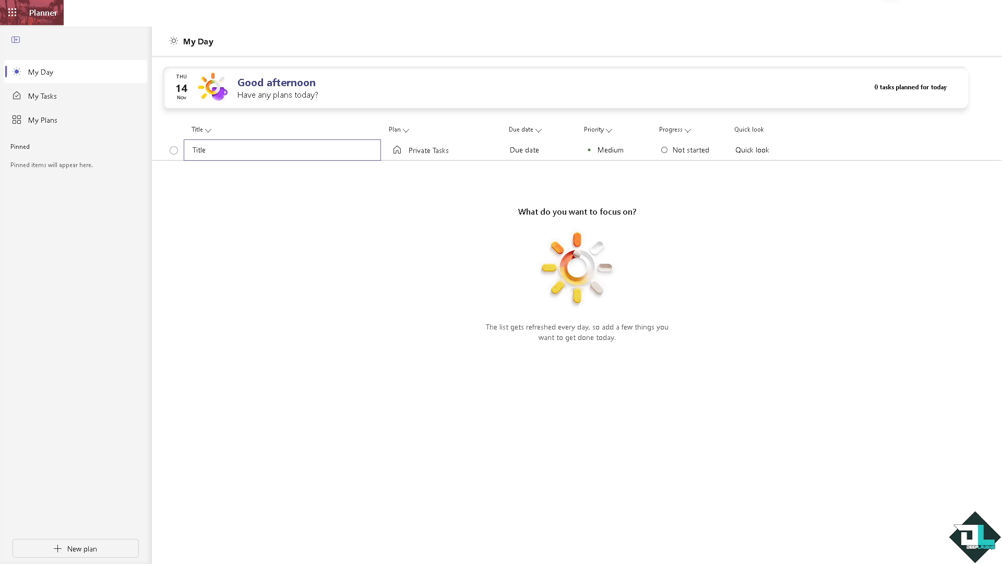
mouse_move(72, 85)
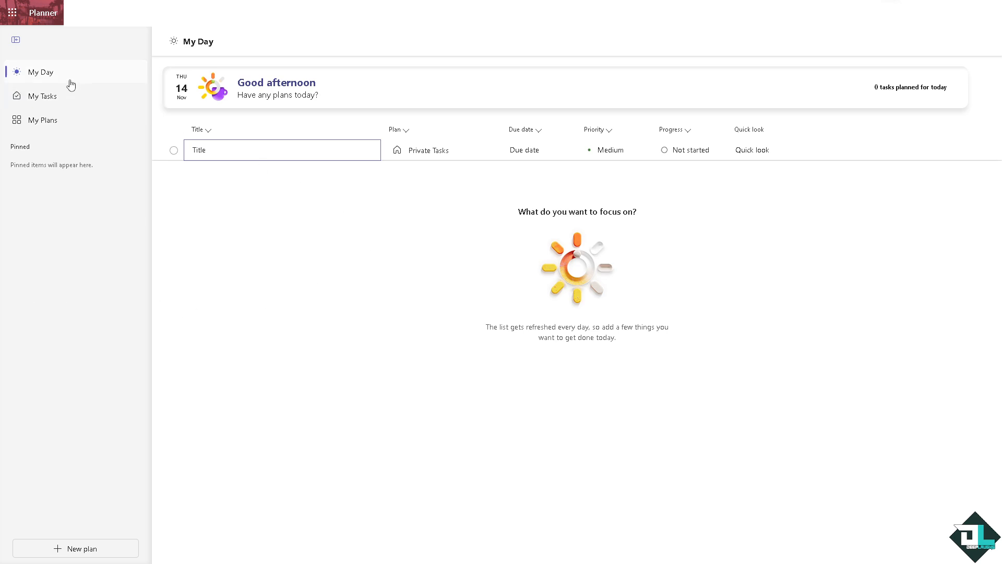
- Go to My Plans from the left navigation pane
click(43, 120)
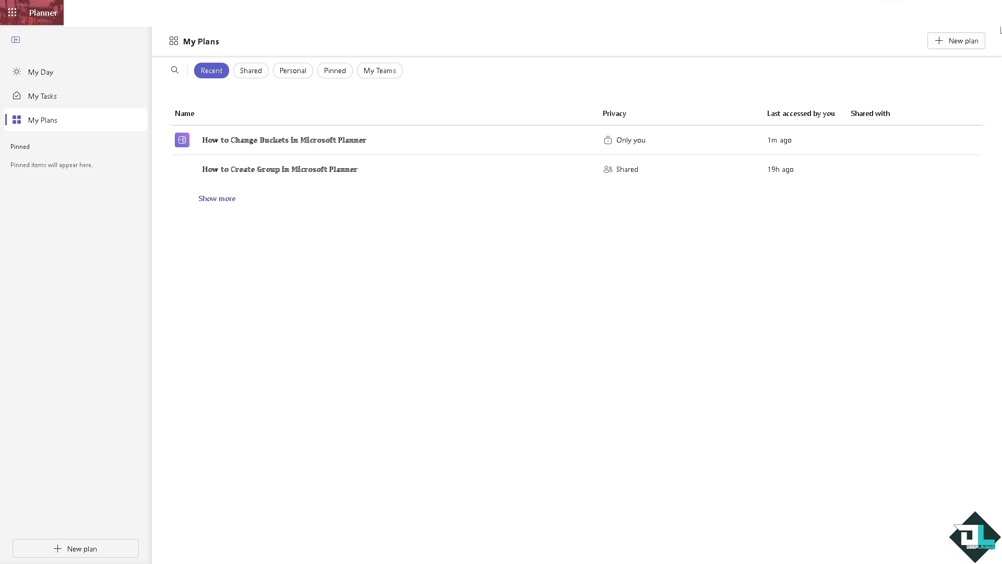
- Start a new plan and preview the Software Development template
click(957, 40)
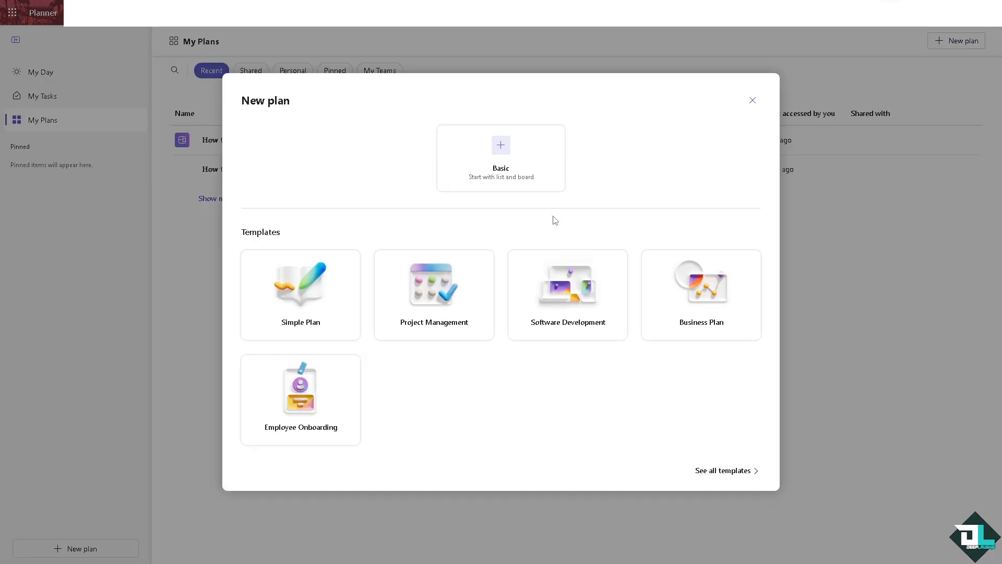
mouse_move(342, 274)
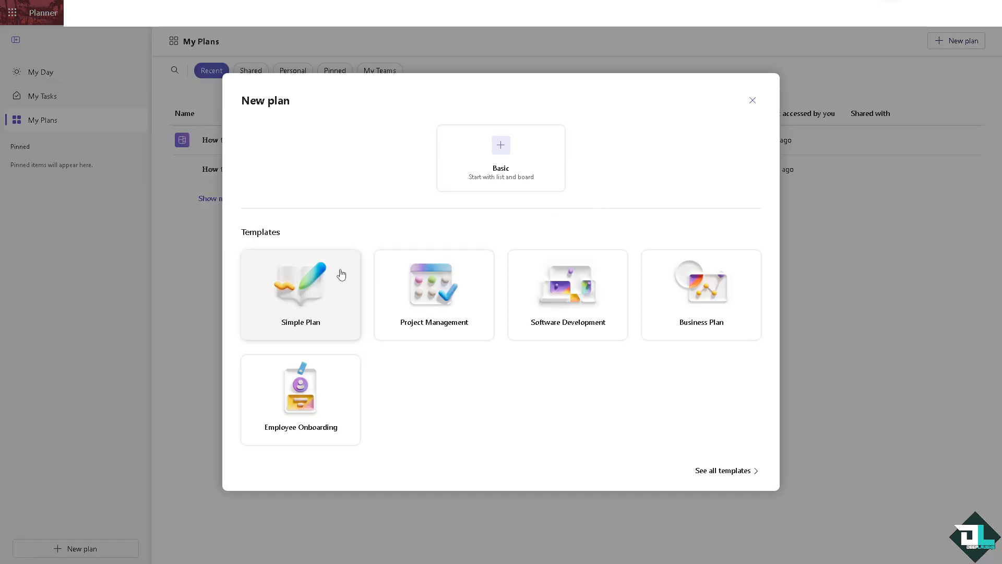
mouse_move(566, 305)
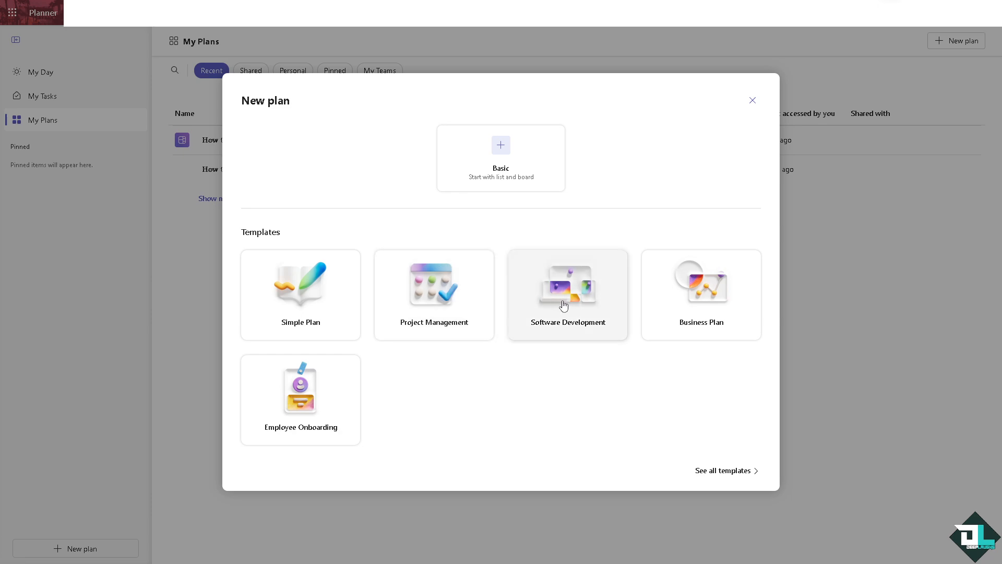
mouse_move(718, 306)
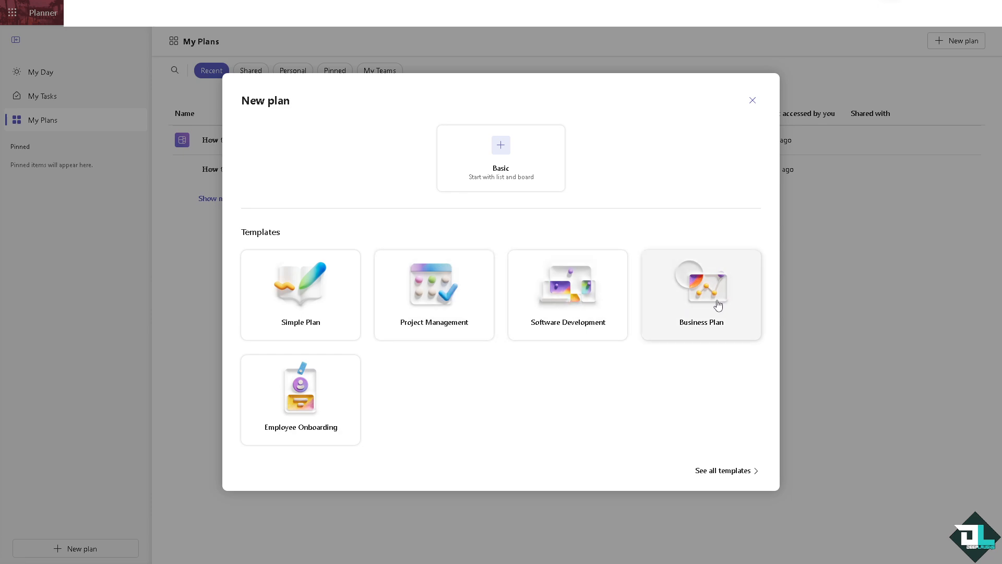
mouse_move(542, 351)
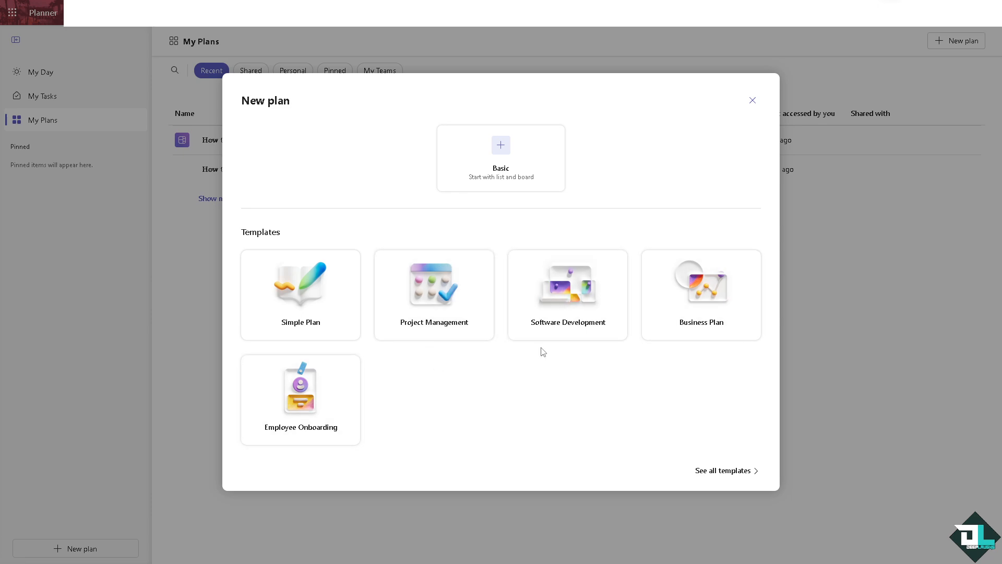
mouse_move(587, 308)
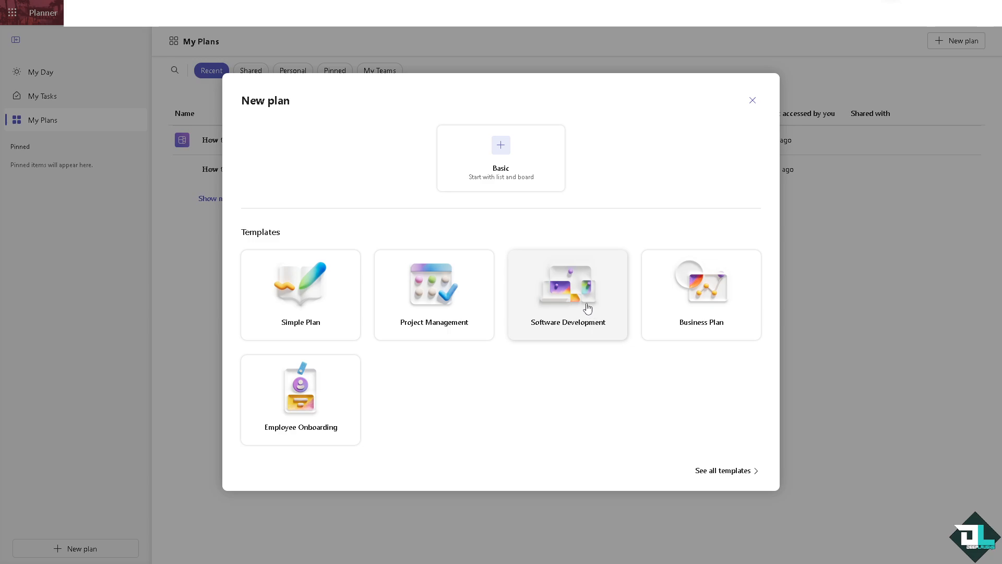
click(566, 294)
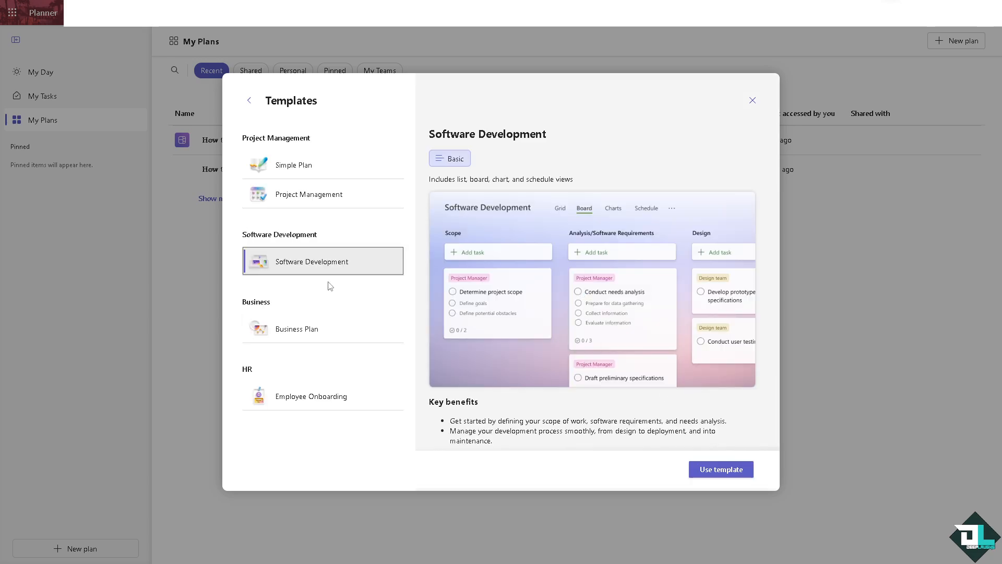
mouse_move(462, 196)
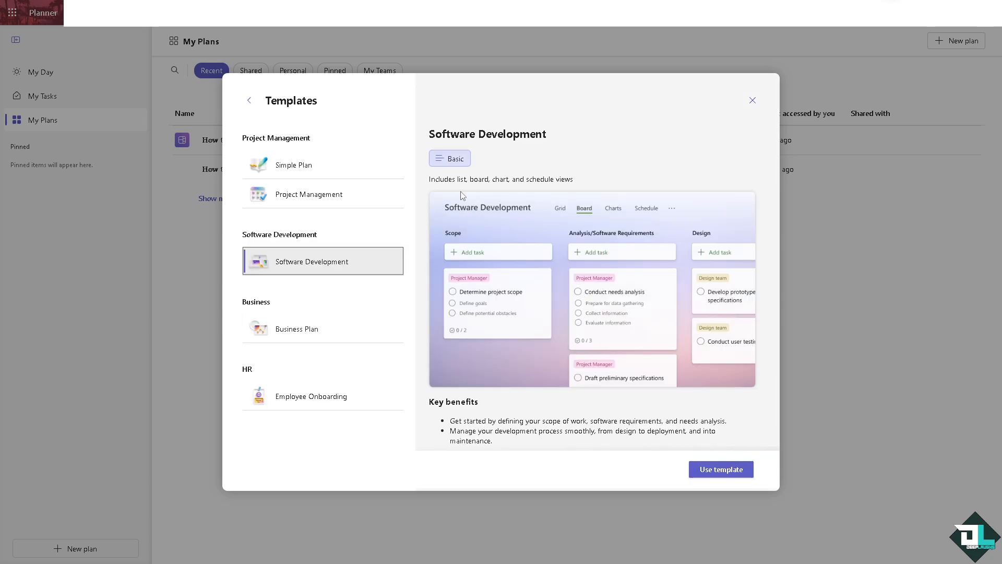
mouse_move(550, 190)
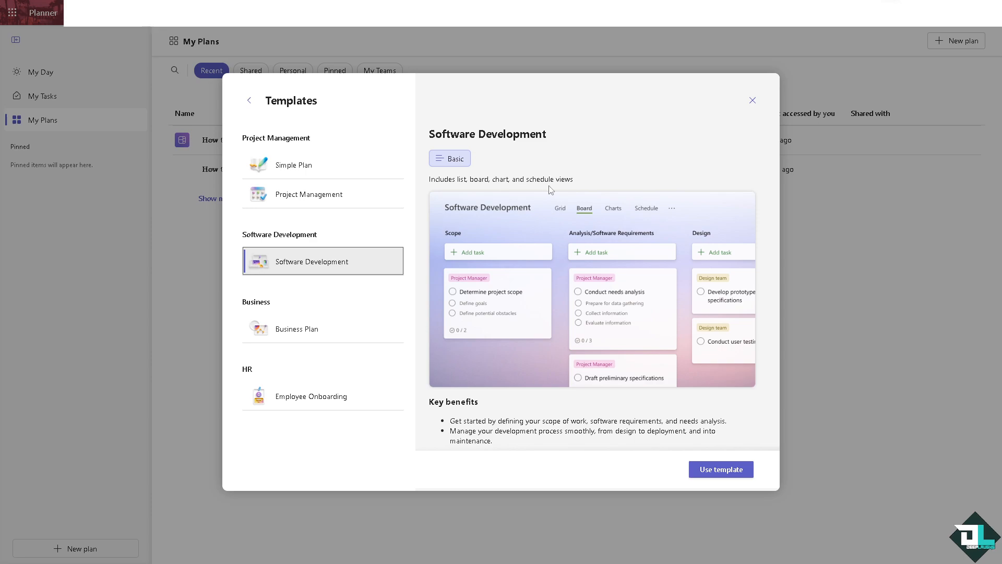
- Create a plan 'How to Change Buckets in Microsoft Planner' from the template
click(721, 469)
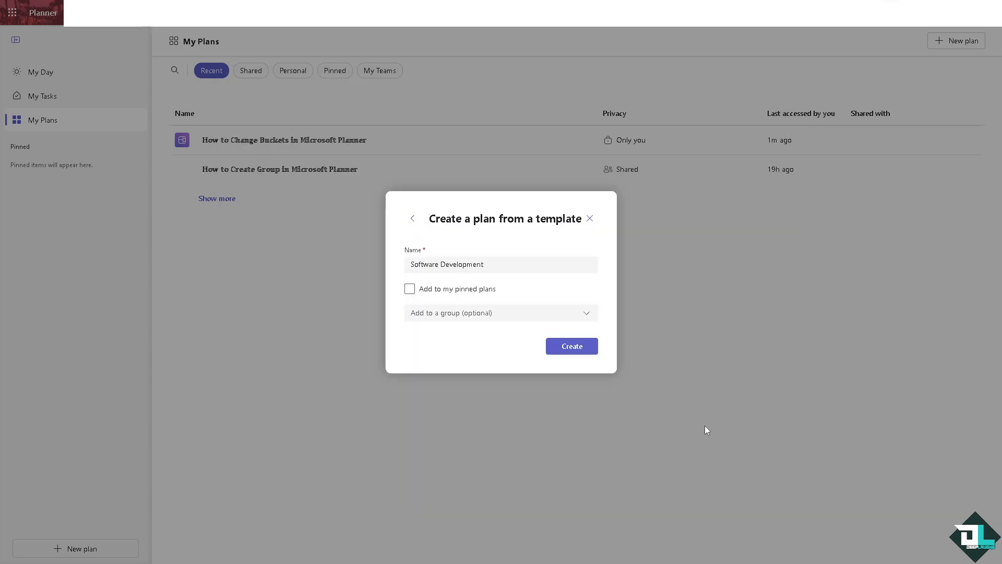
text(How to Change Buckets in Microsoft Planner)
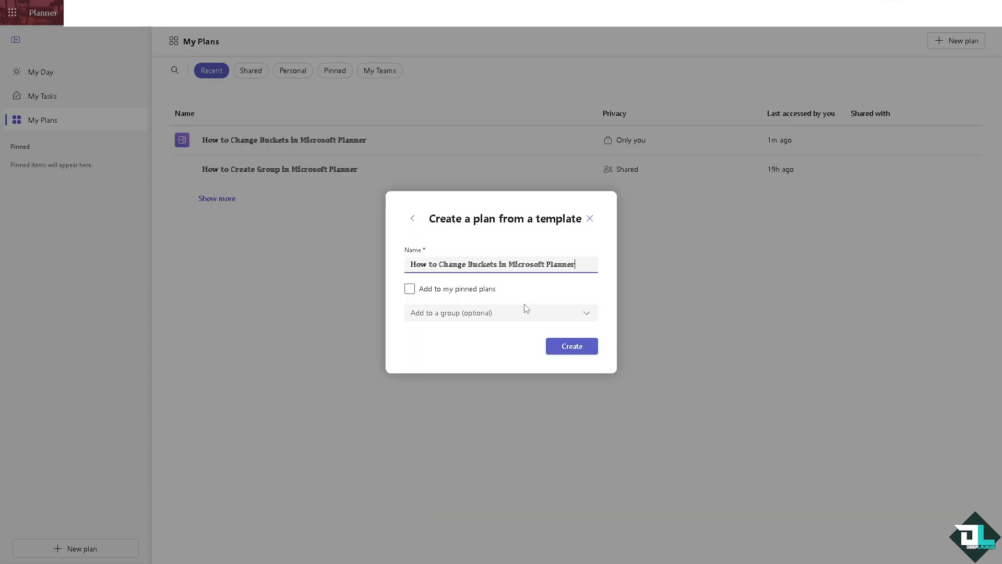
click(570, 346)
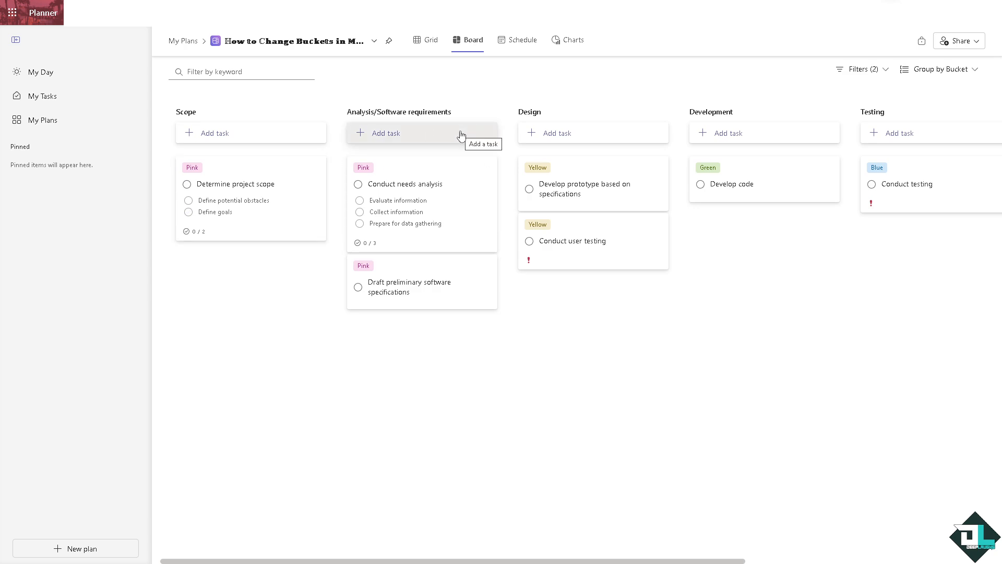
mouse_move(373, 125)
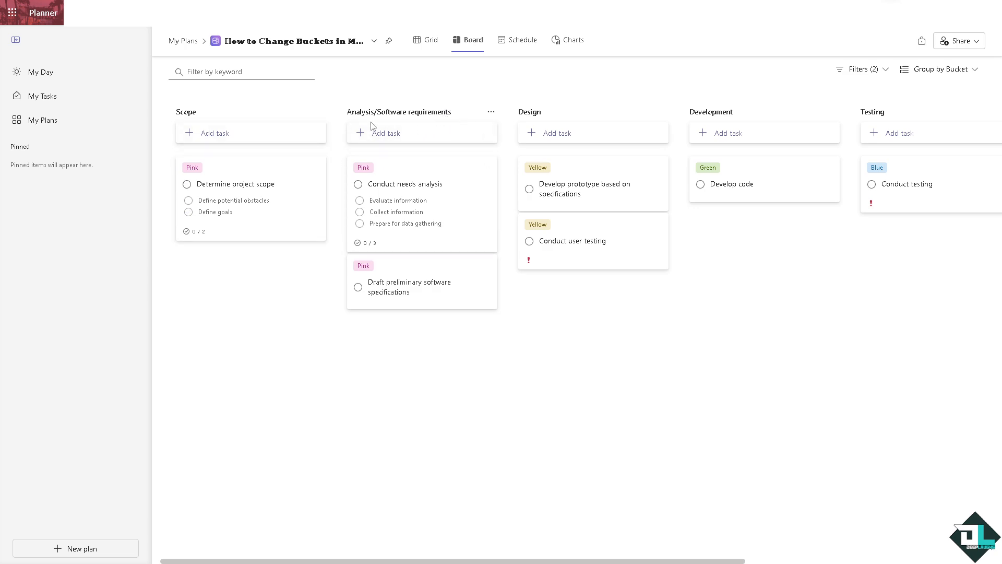
mouse_move(447, 118)
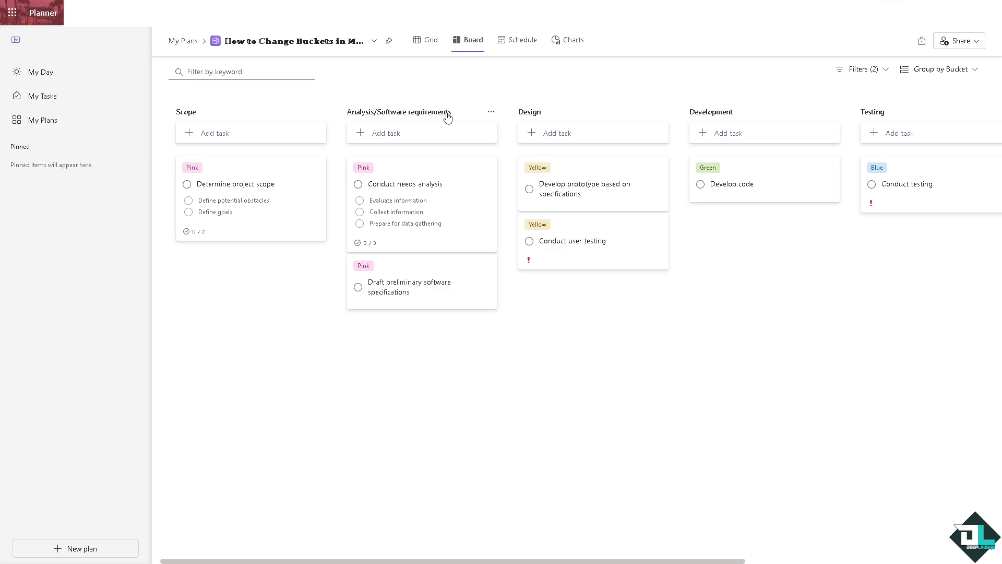
mouse_move(425, 40)
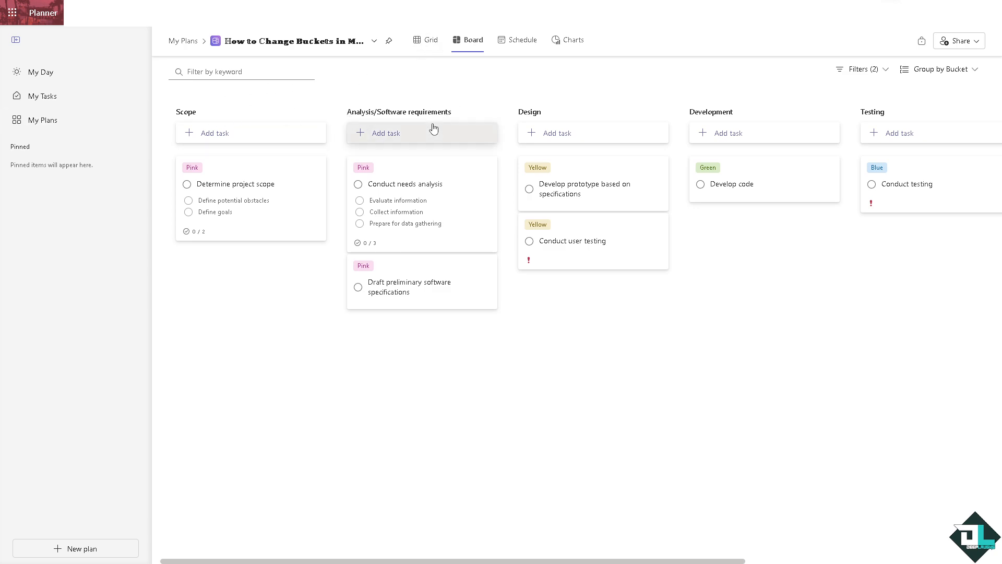
mouse_move(205, 117)
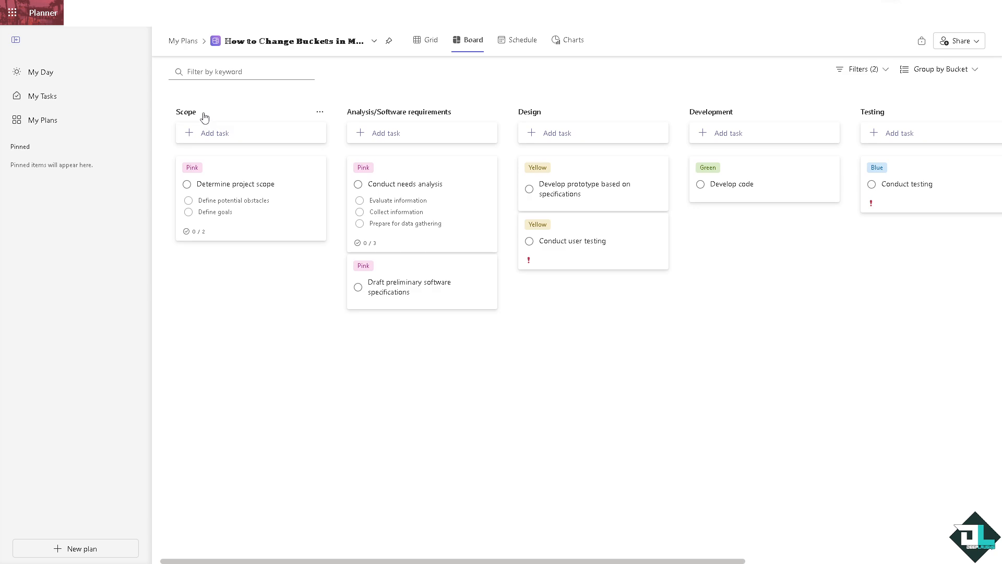
mouse_move(219, 114)
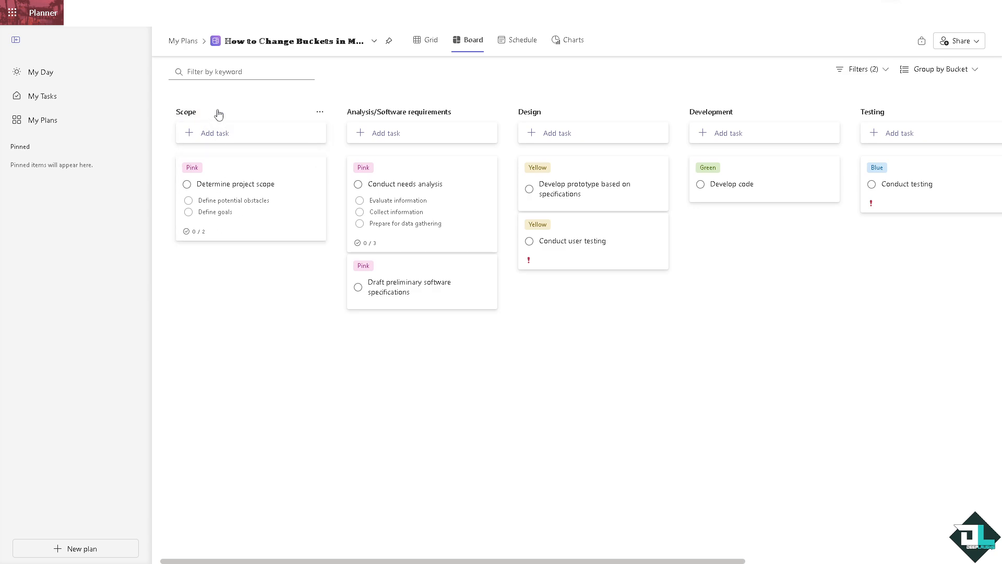
mouse_move(320, 111)
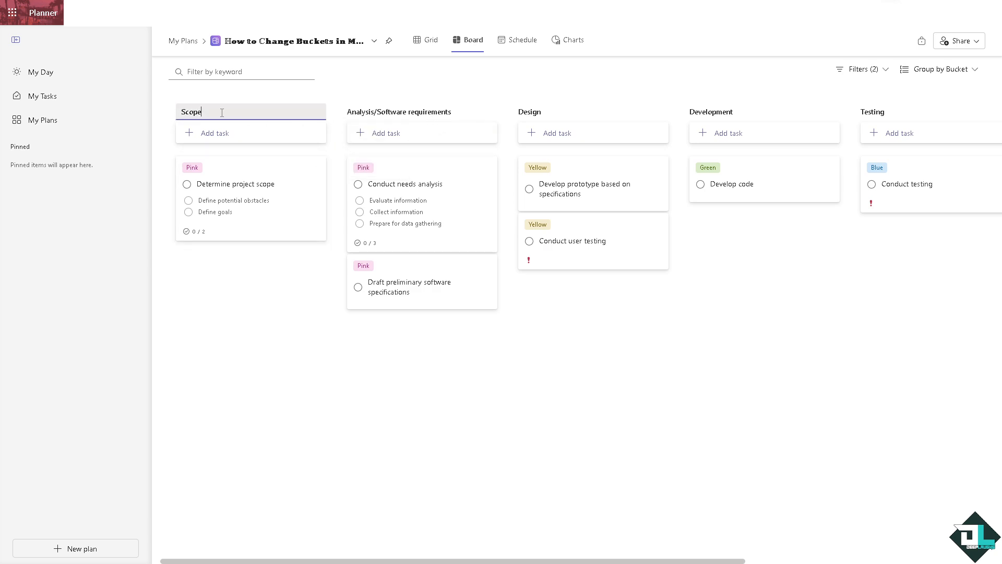
- Type the new names 'Buckets in' and 'Microsoft Planner' into the bucket titles
text(Change Buckets in Microsoft Planner)
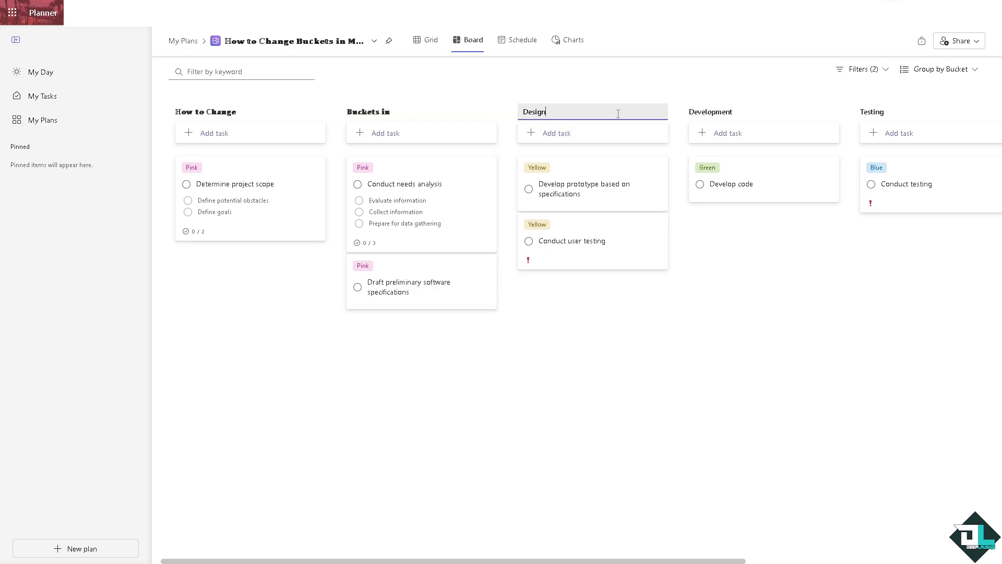
text(Microsoft Planner)
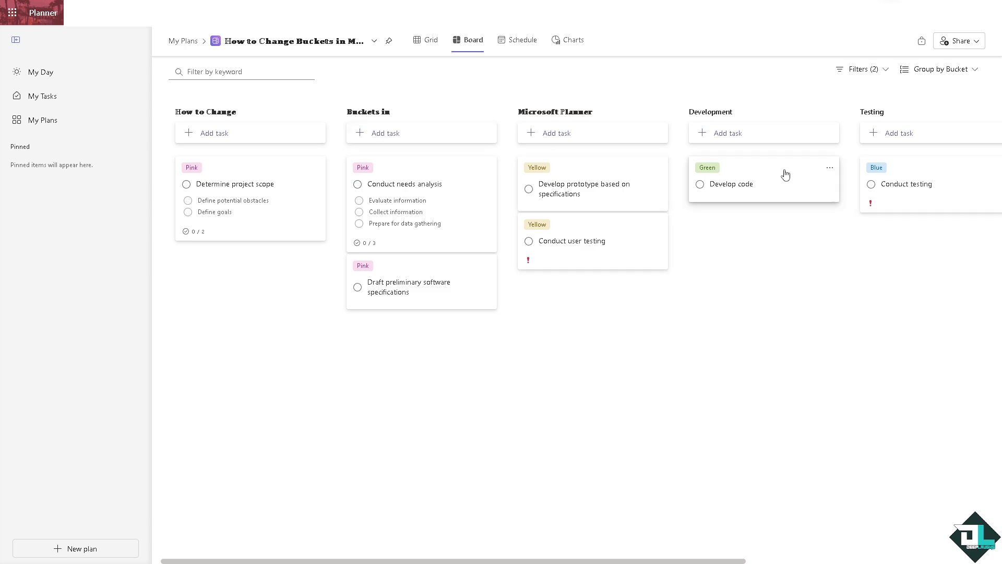
mouse_move(829, 117)
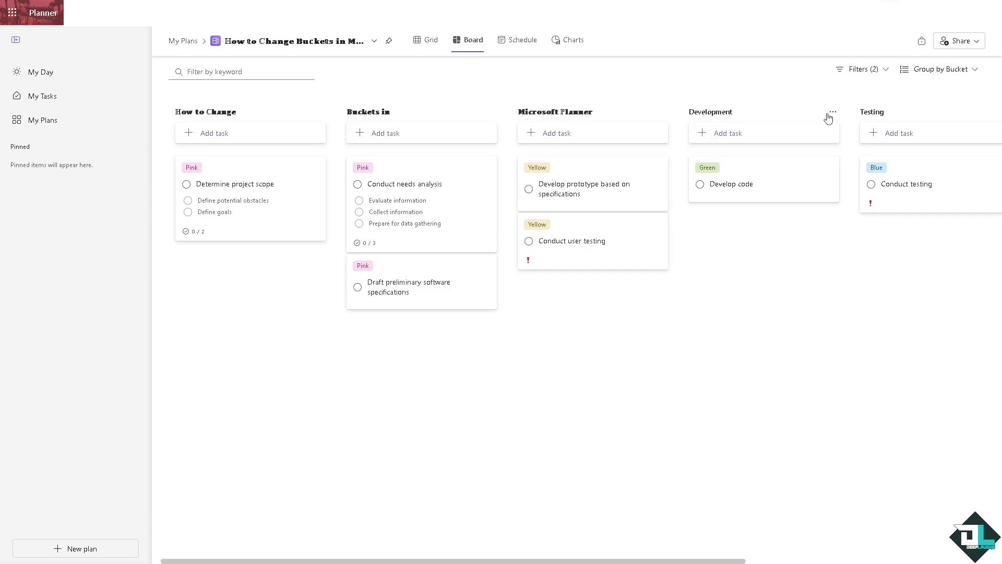
mouse_move(831, 113)
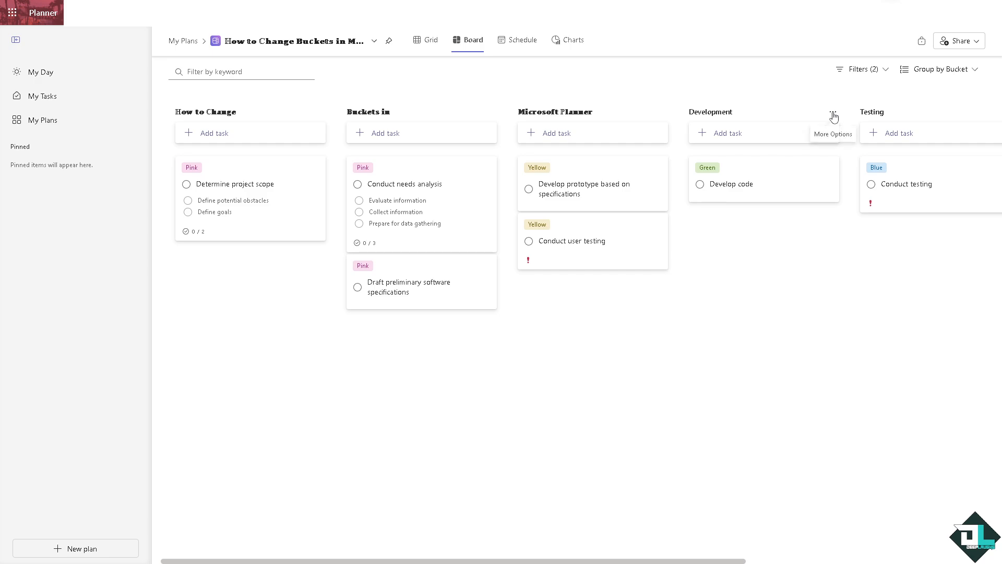
- Delete the Development, Testing and Pilot & Deployment buckets, confirming each deletion
click(833, 111)
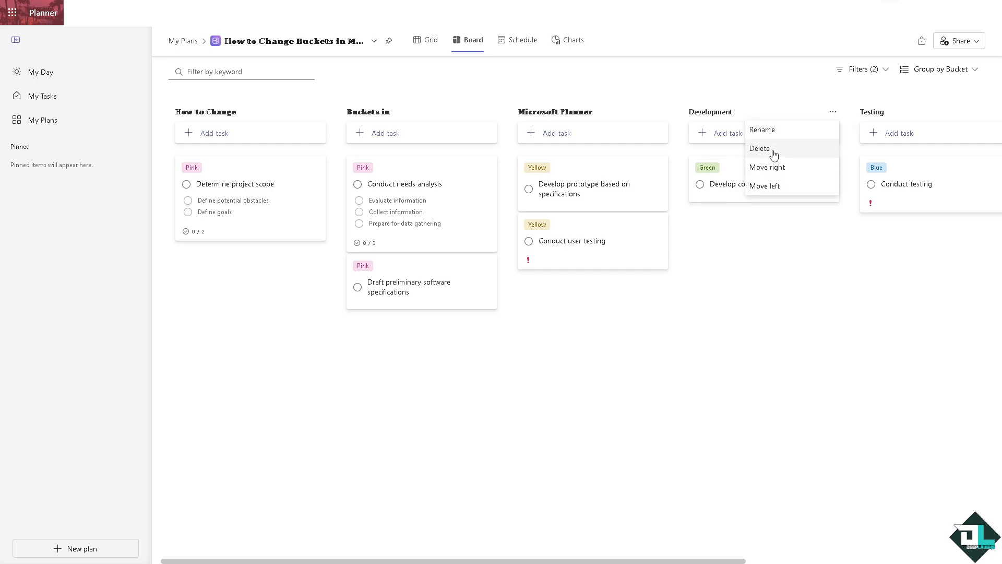
click(760, 149)
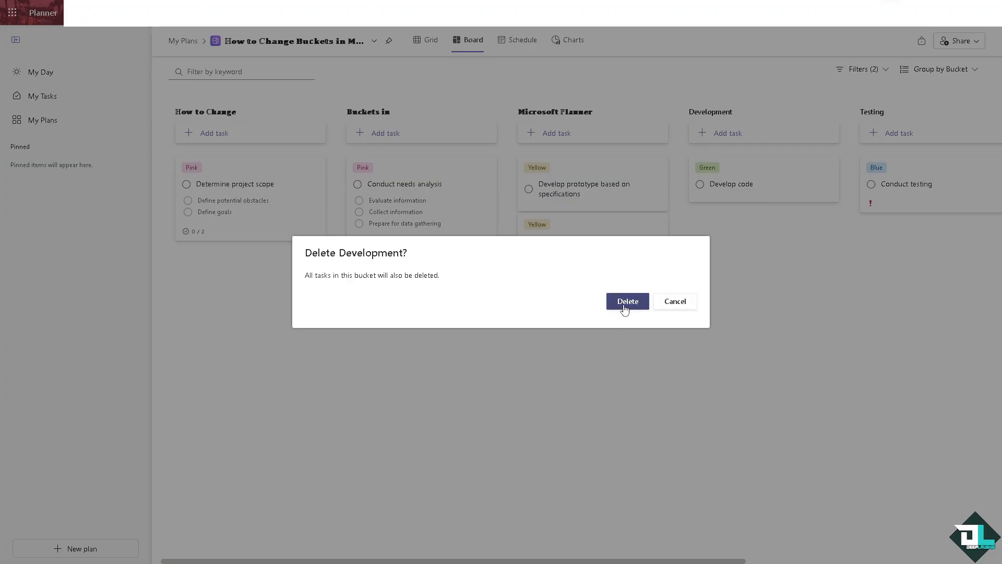
mouse_move(629, 303)
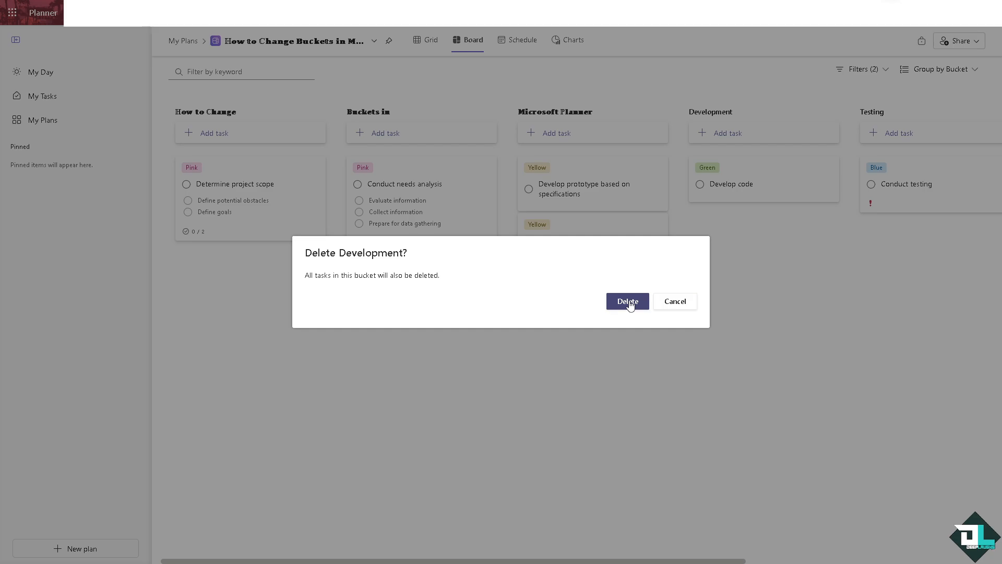
click(626, 301)
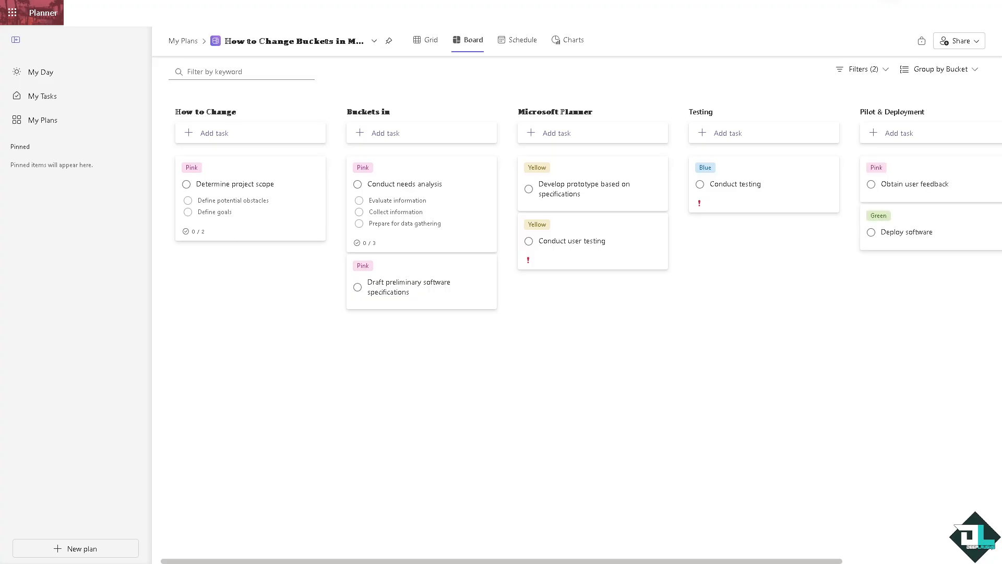
mouse_move(838, 116)
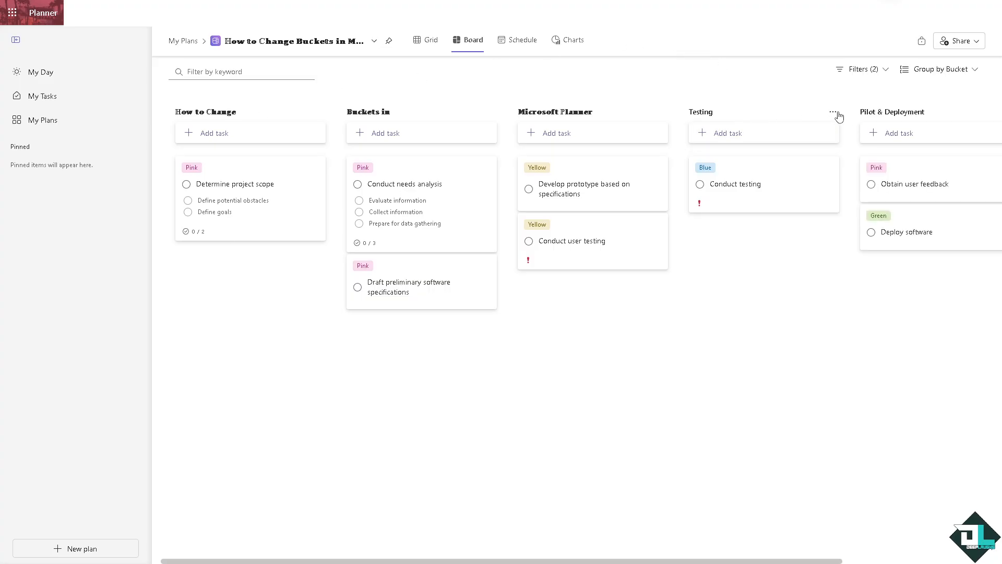
click(834, 111)
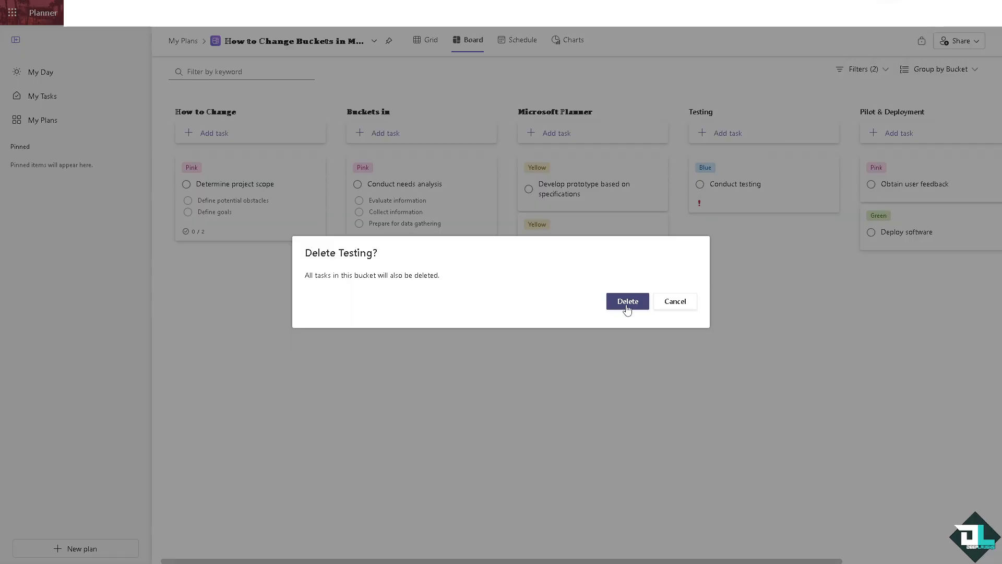
click(626, 301)
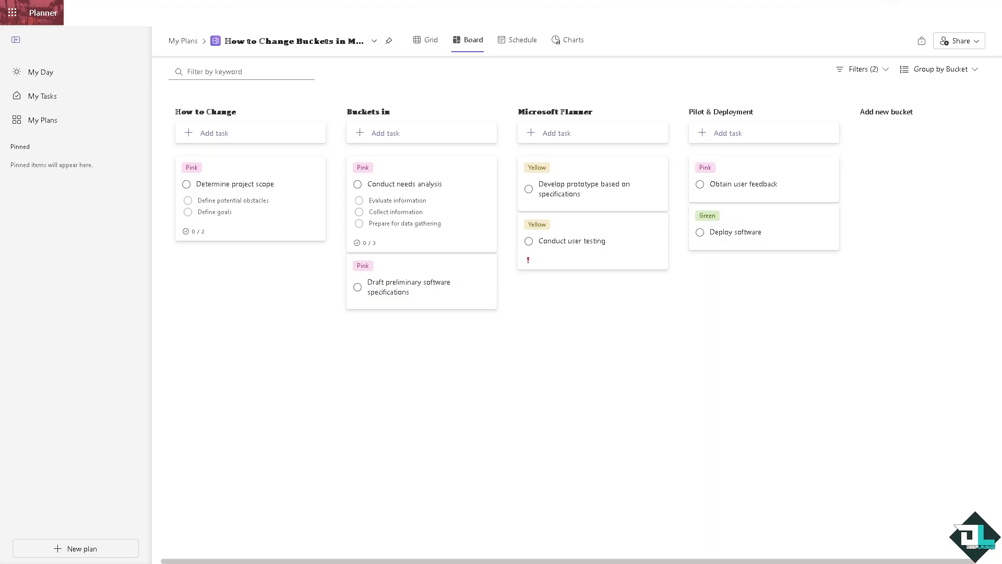
mouse_move(680, 102)
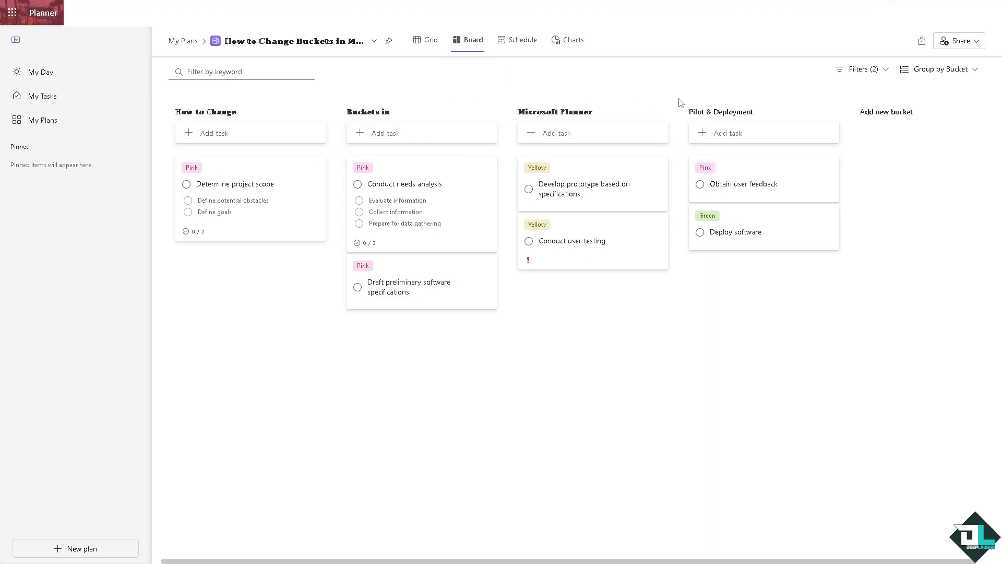
mouse_move(833, 120)
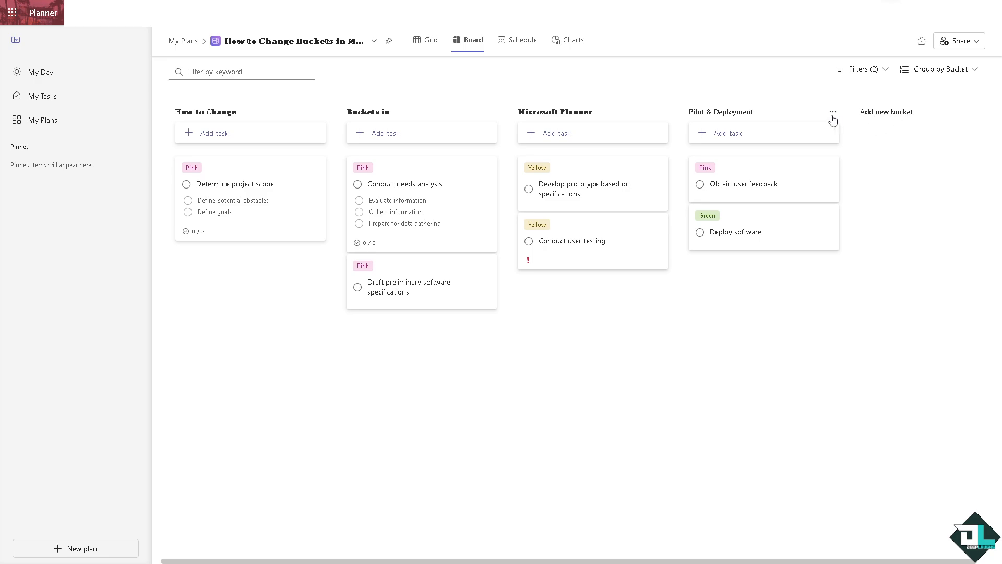
click(833, 112)
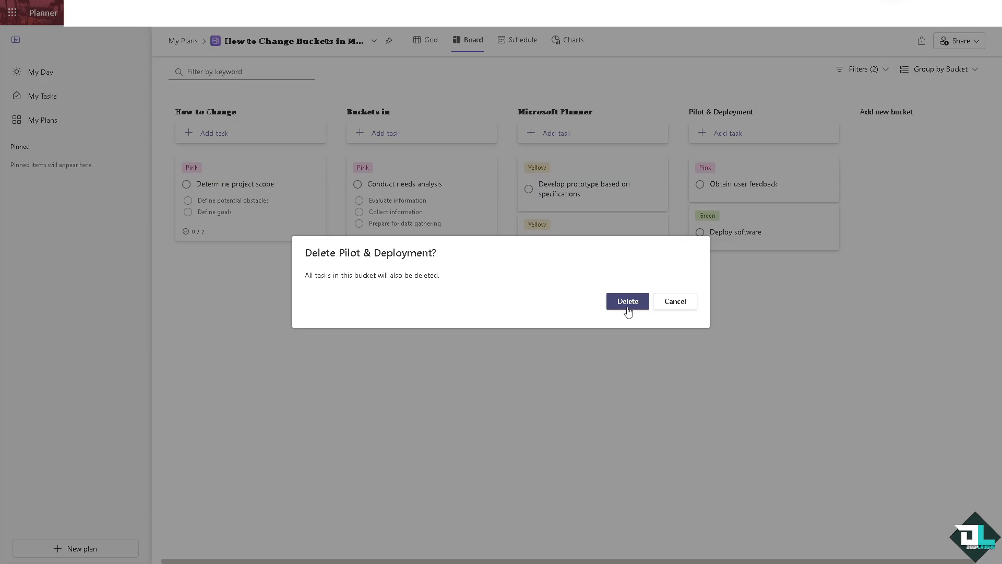
click(626, 301)
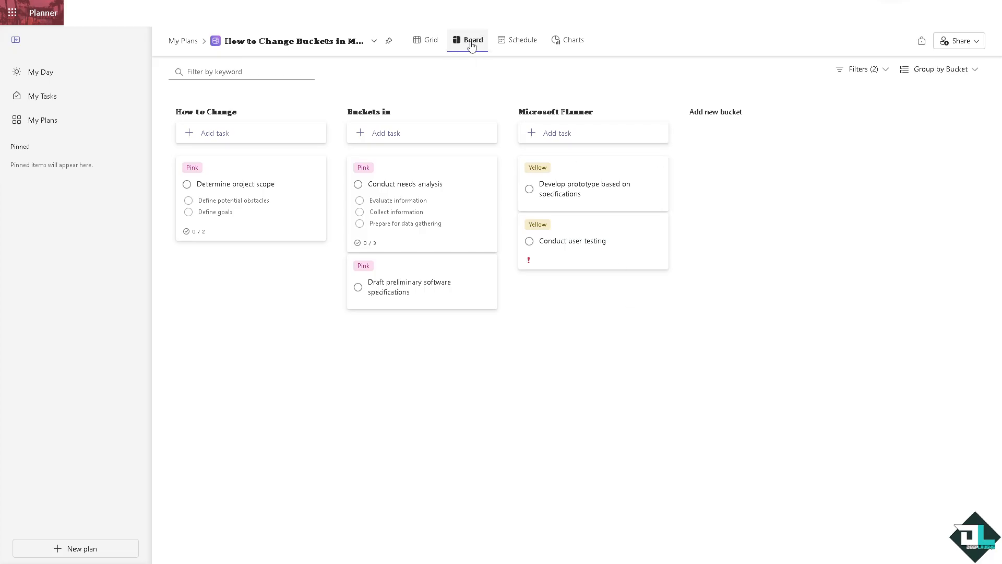
- In Grid view, mark Conduct needs analysis In progress and Develop prototype Completed
click(430, 39)
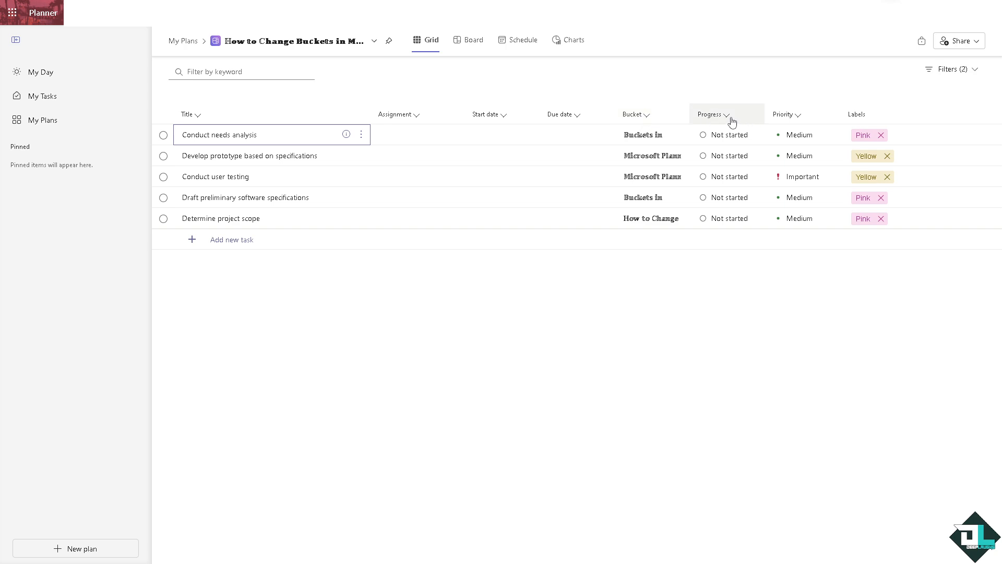
click(726, 114)
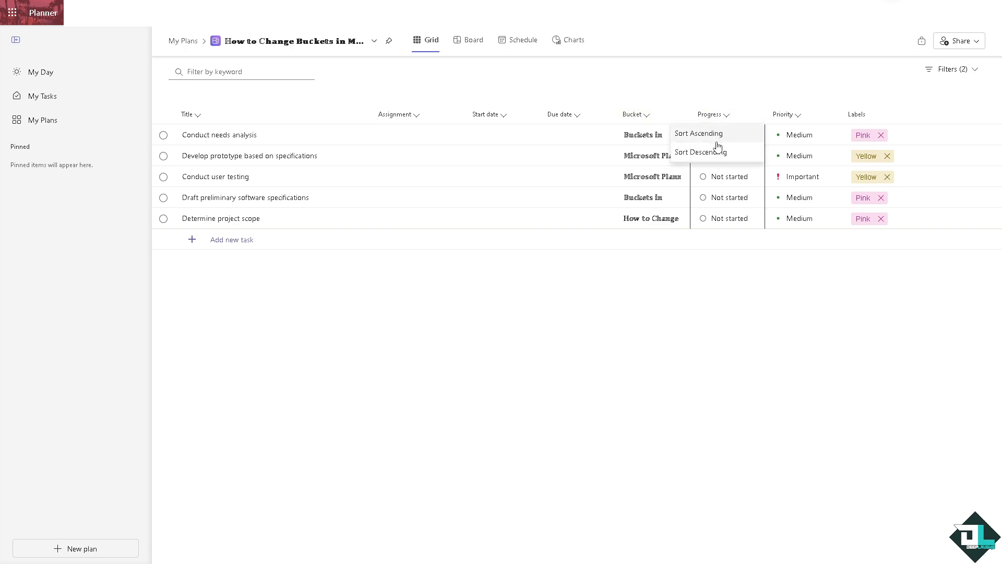
click(727, 135)
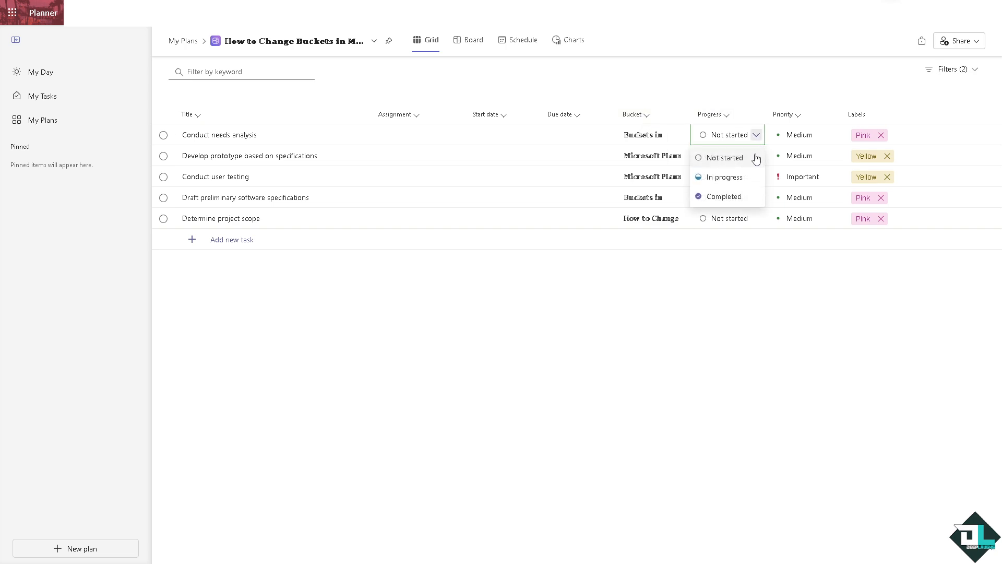
click(724, 177)
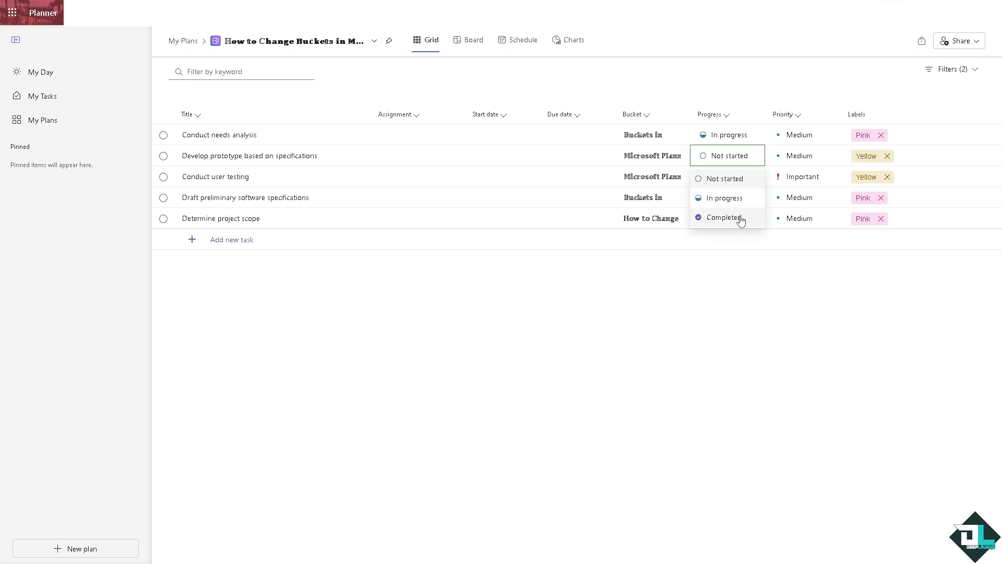
click(724, 217)
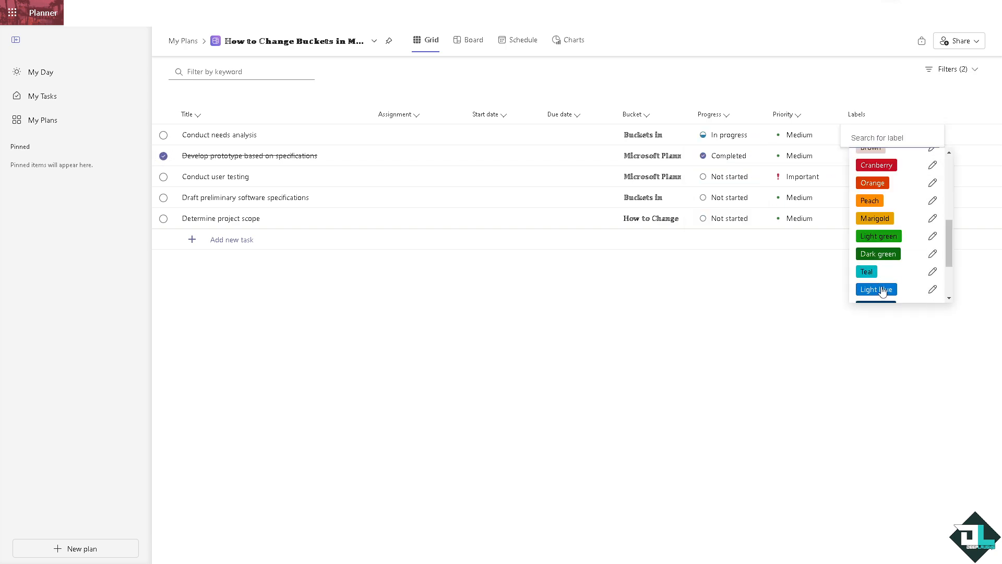
- Label needs analysis Light blue, user testing Lavender, and specifications Green instead of Pink
click(877, 289)
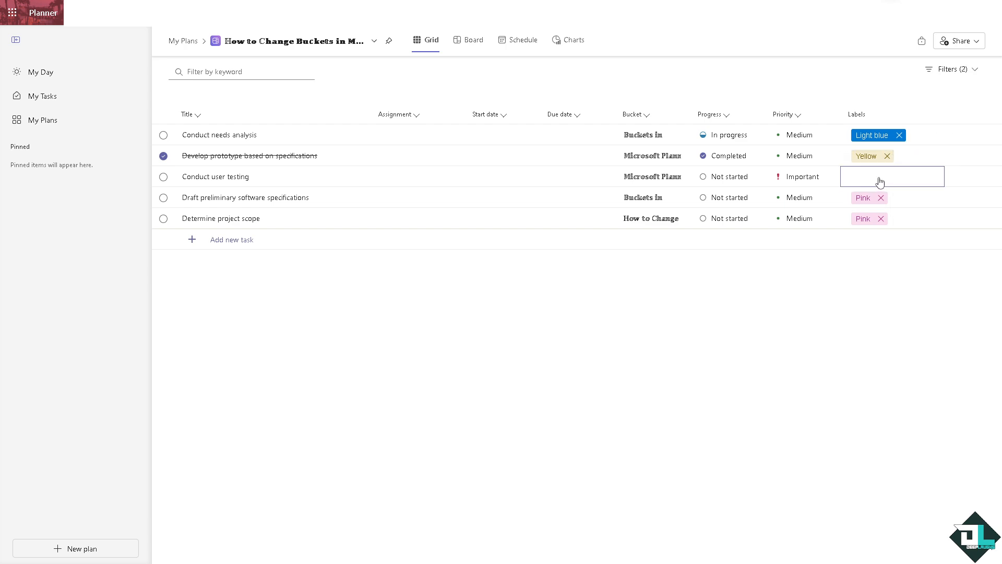
click(892, 177)
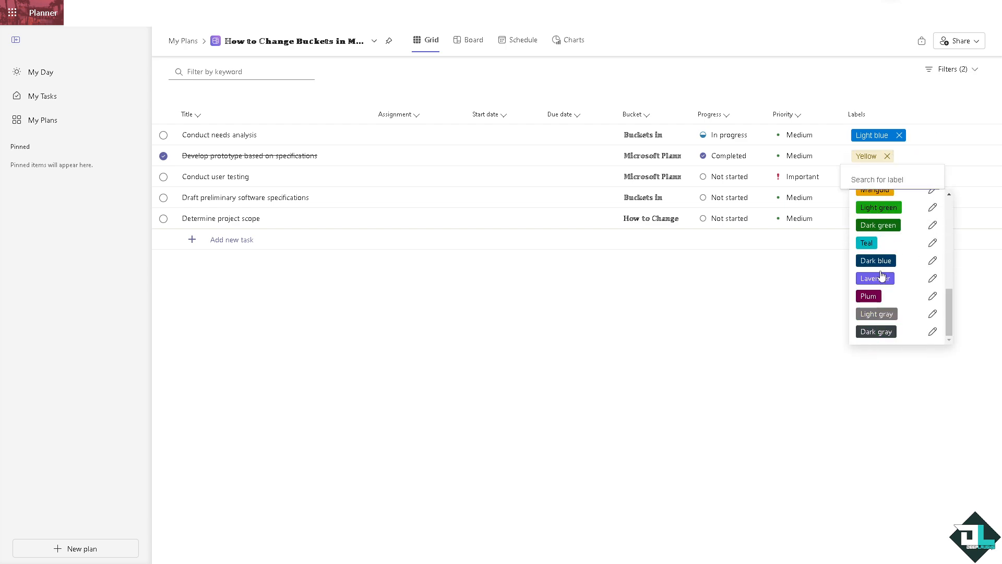
click(874, 277)
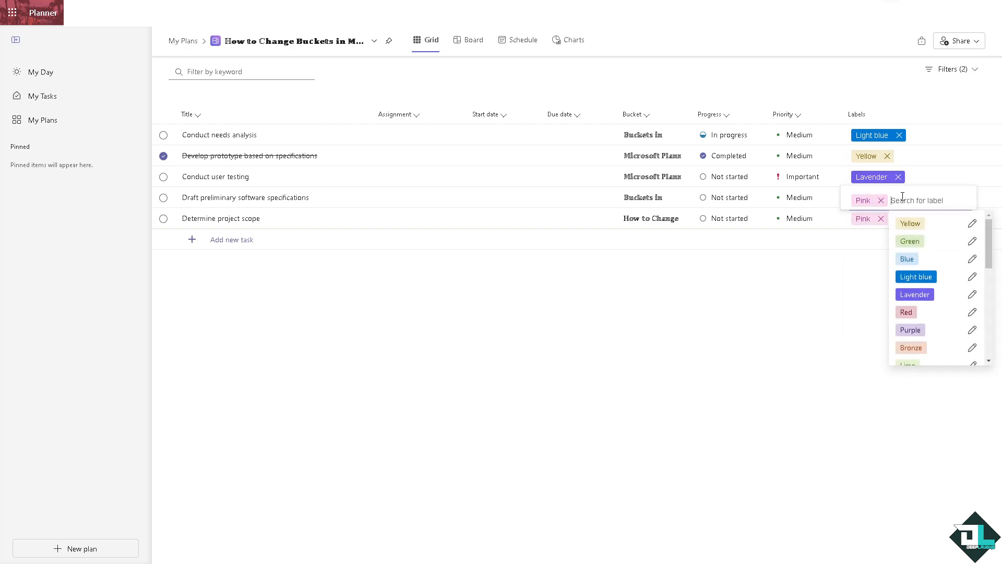
click(909, 241)
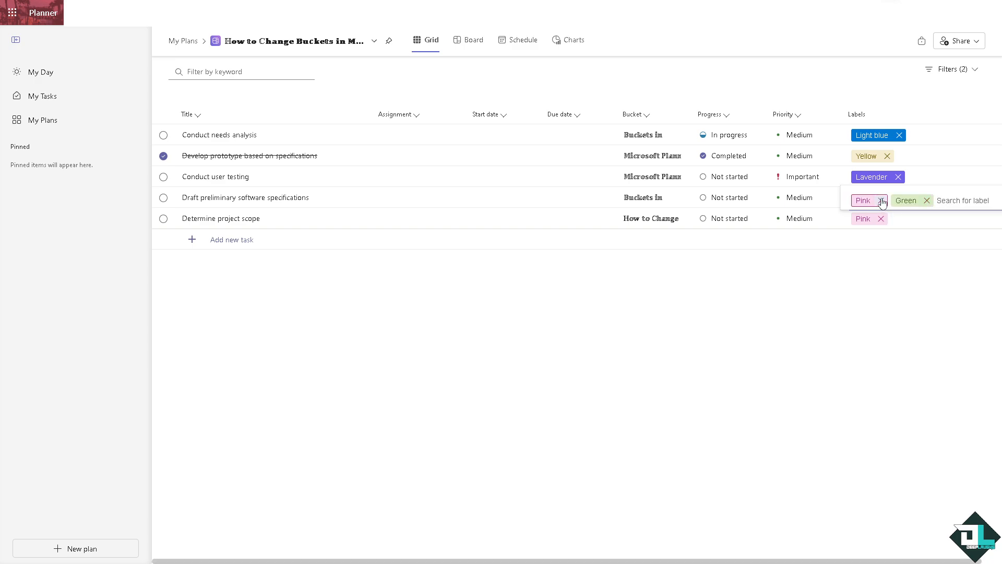
click(882, 199)
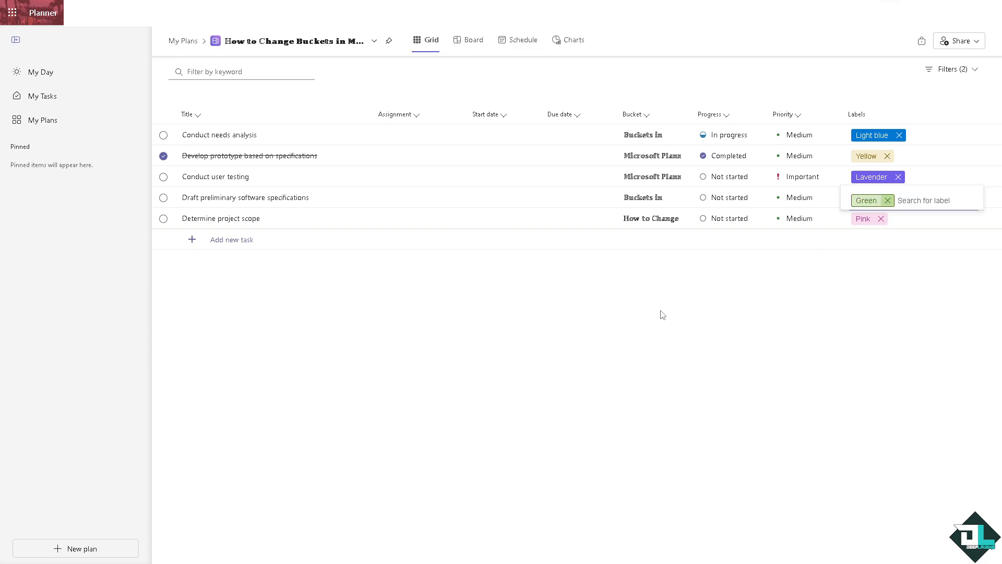
mouse_move(670, 310)
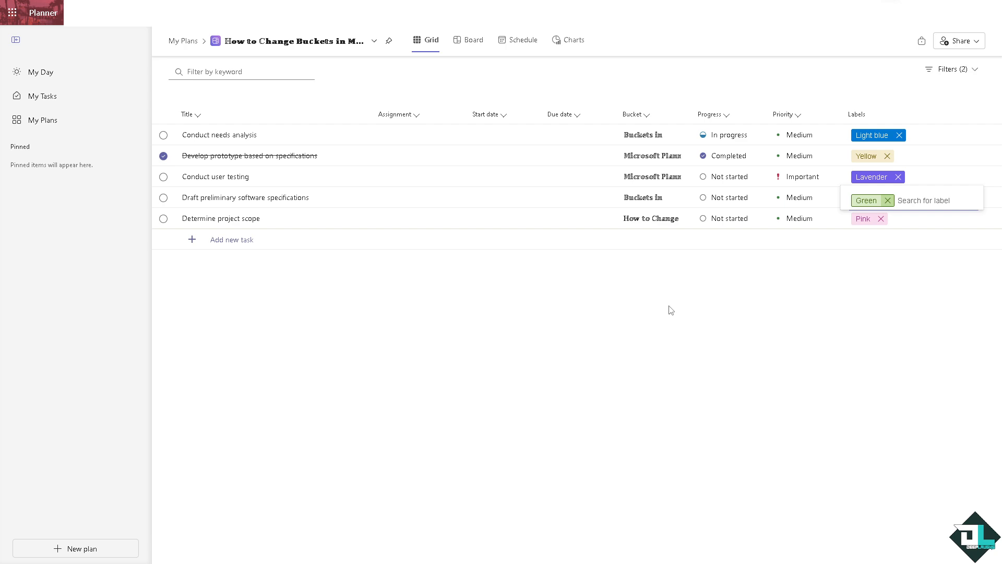
mouse_move(556, 306)
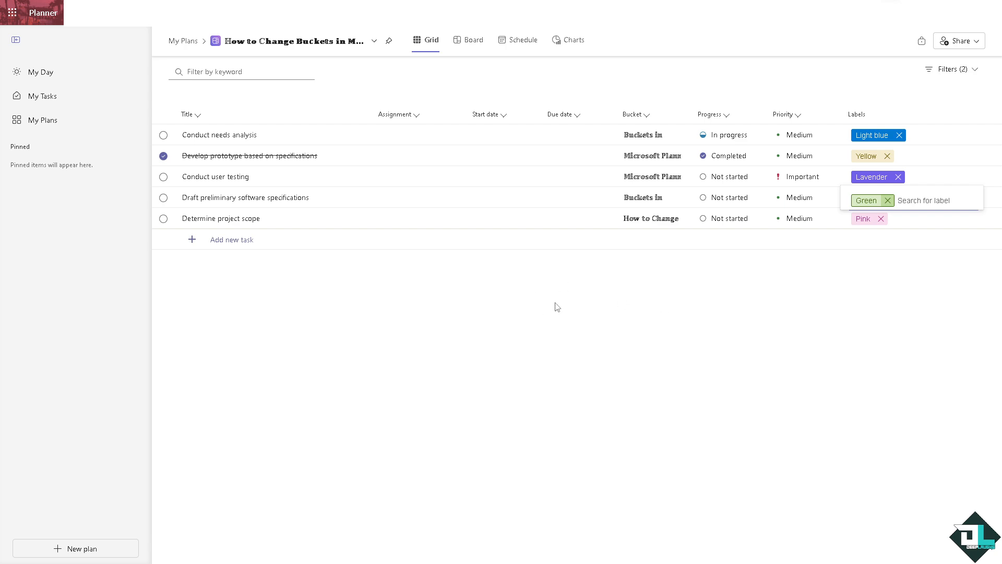